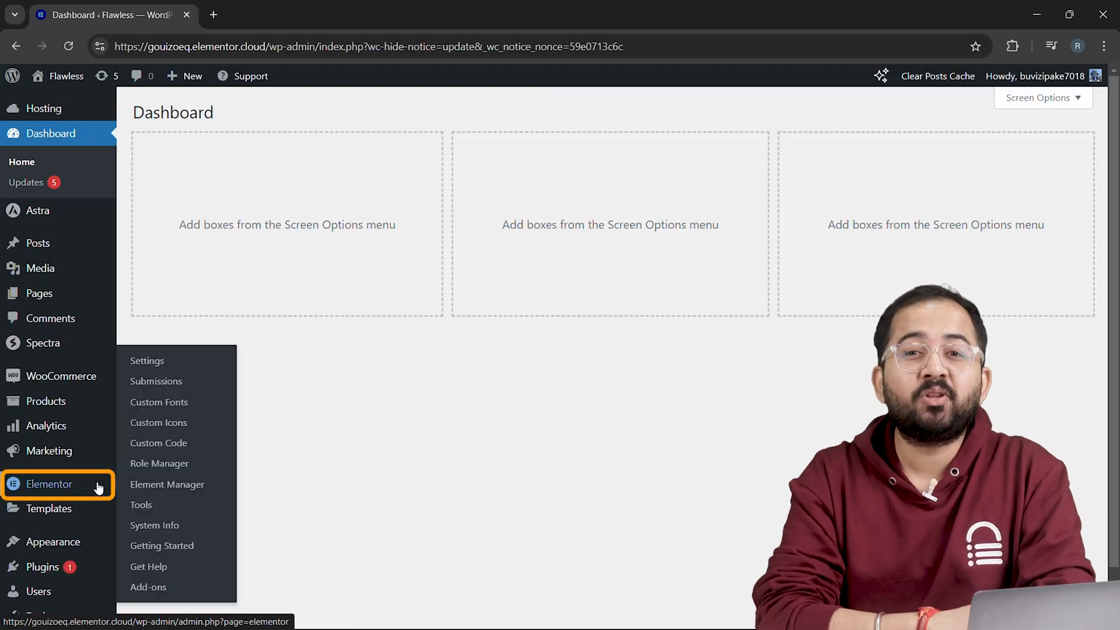
Enable Beta Tester under Elementor Tools > Version Control
left_click(142, 504)
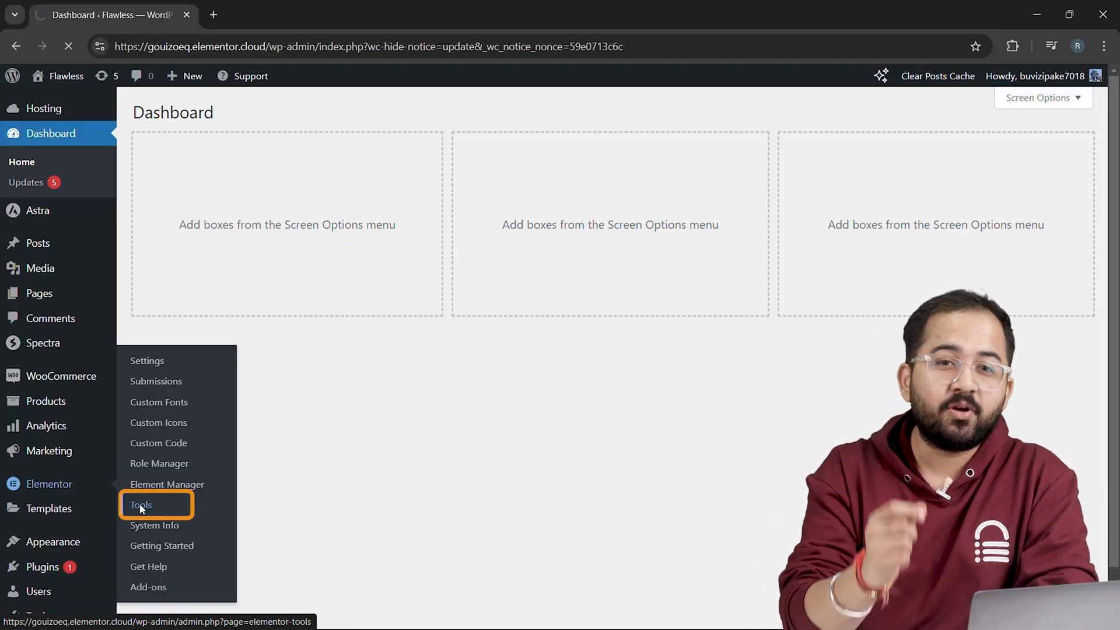
left_click(141, 504)
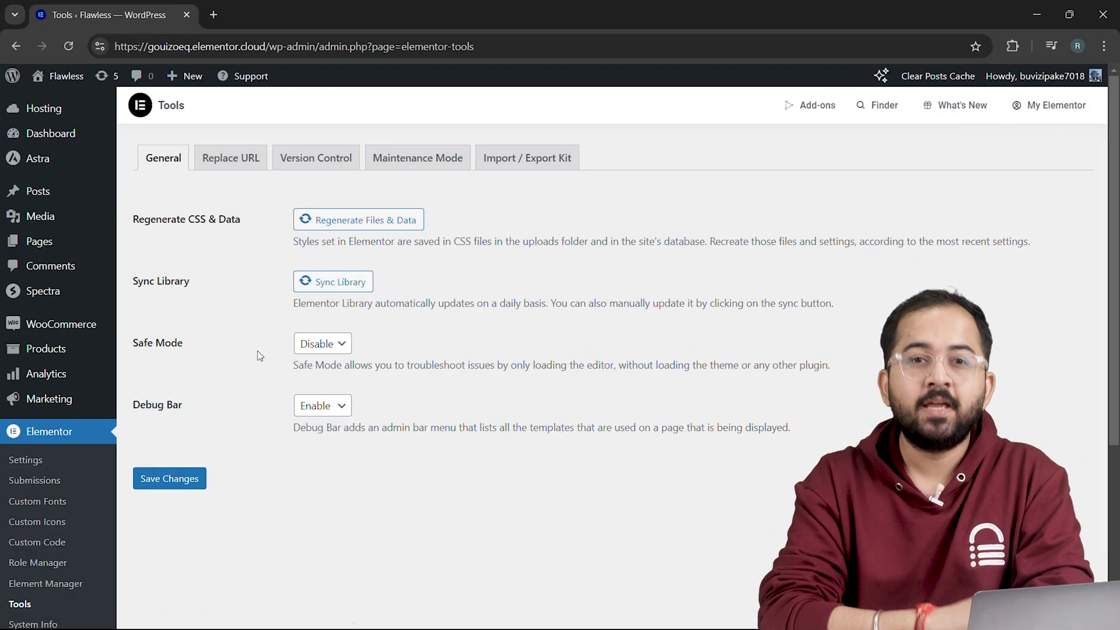
left_click(316, 158)
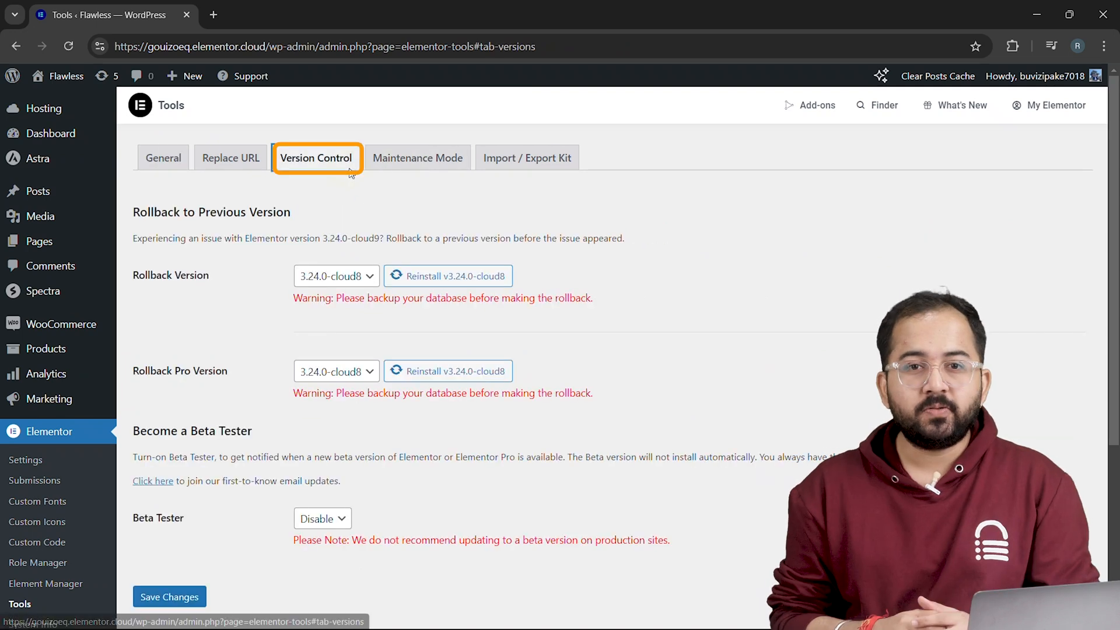
left_click(322, 518)
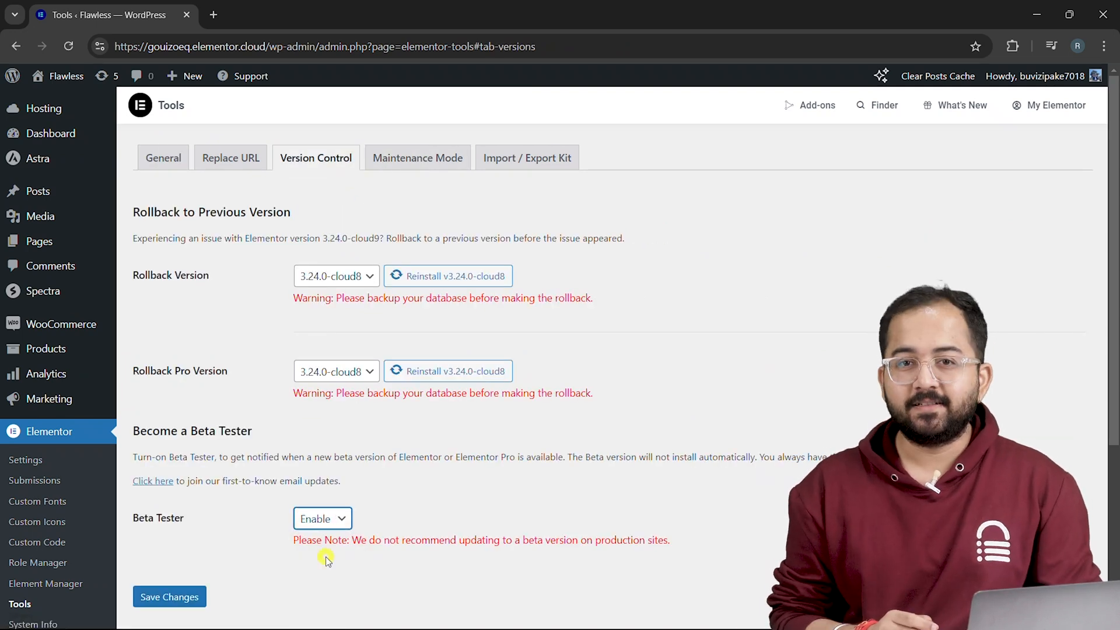
scroll("down", 3)
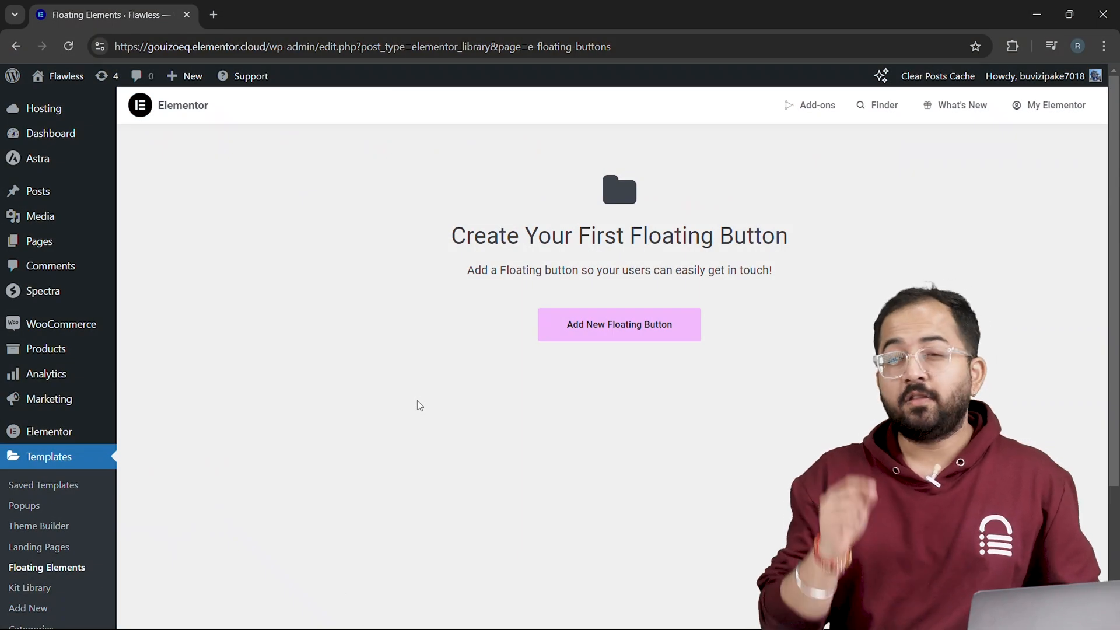
left_click(619, 325)
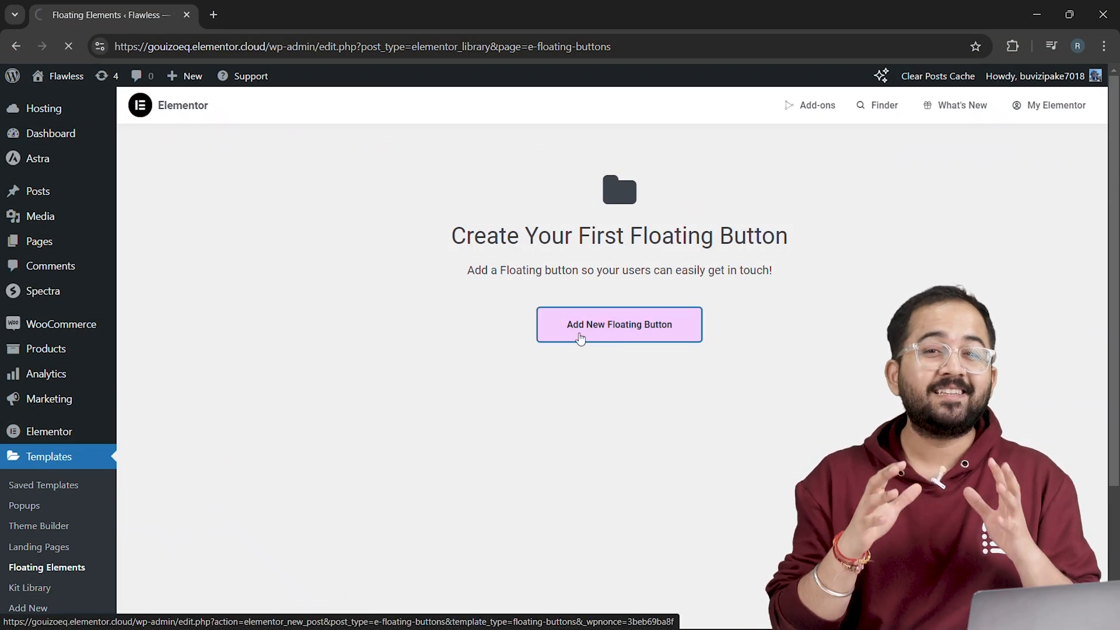
left_click(619, 324)
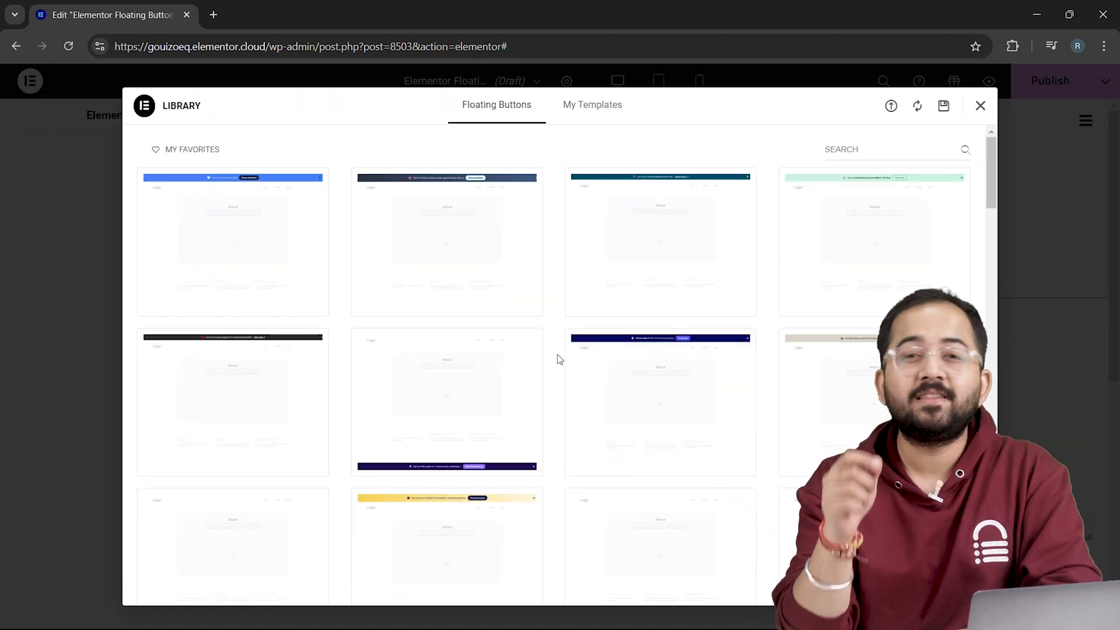
scroll("down", 3)
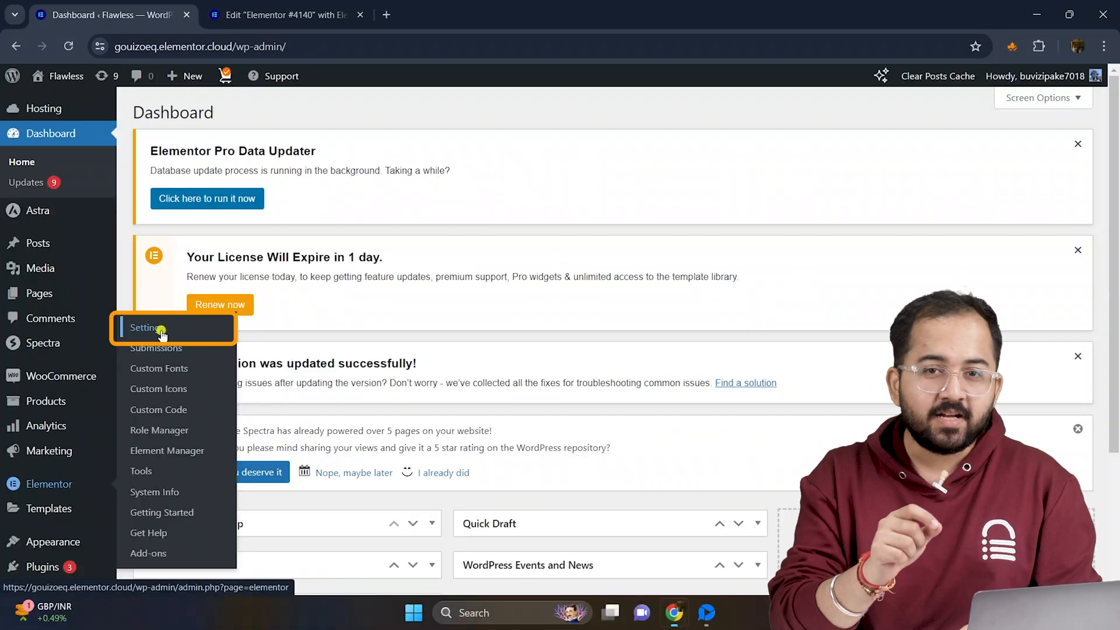
left_click(145, 327)
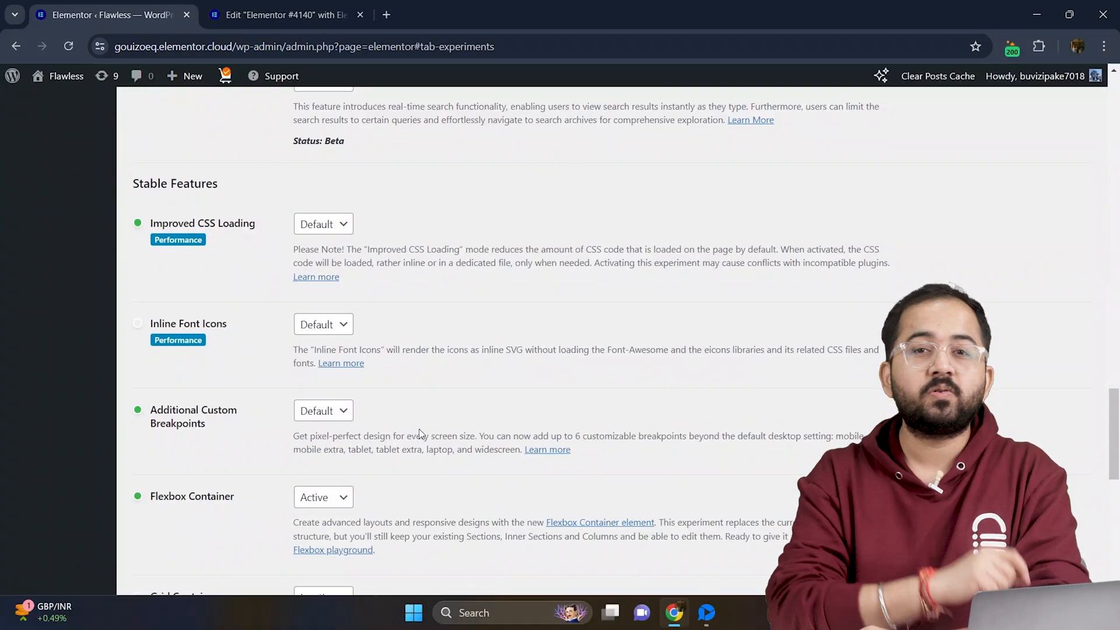
scroll("down", 3)
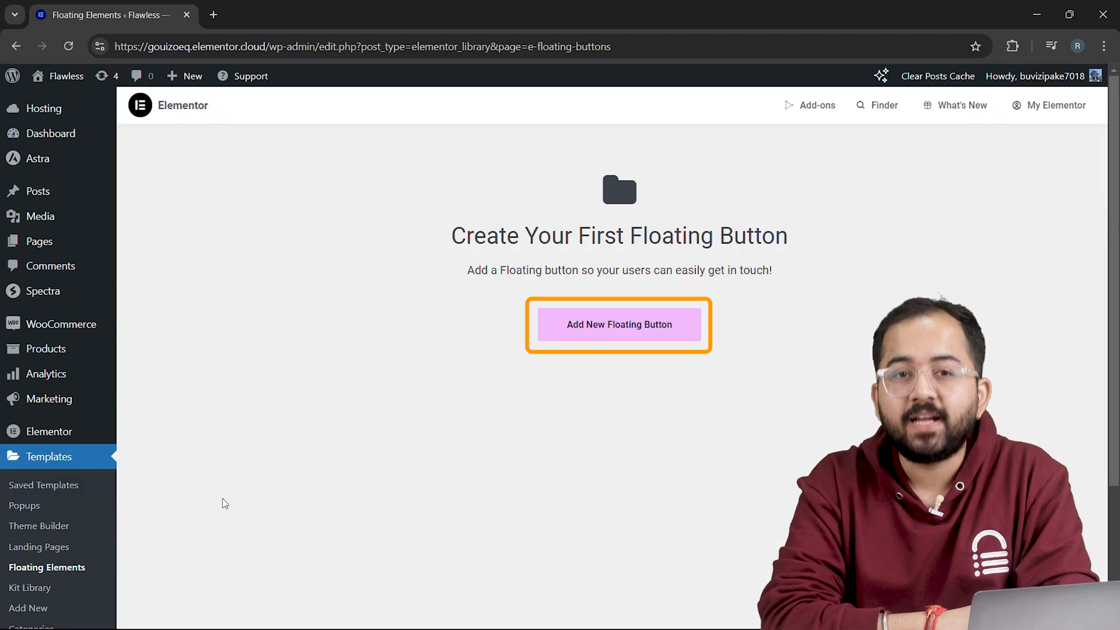
Create a new Floating Bars element named Floatbars1
left_click(618, 324)
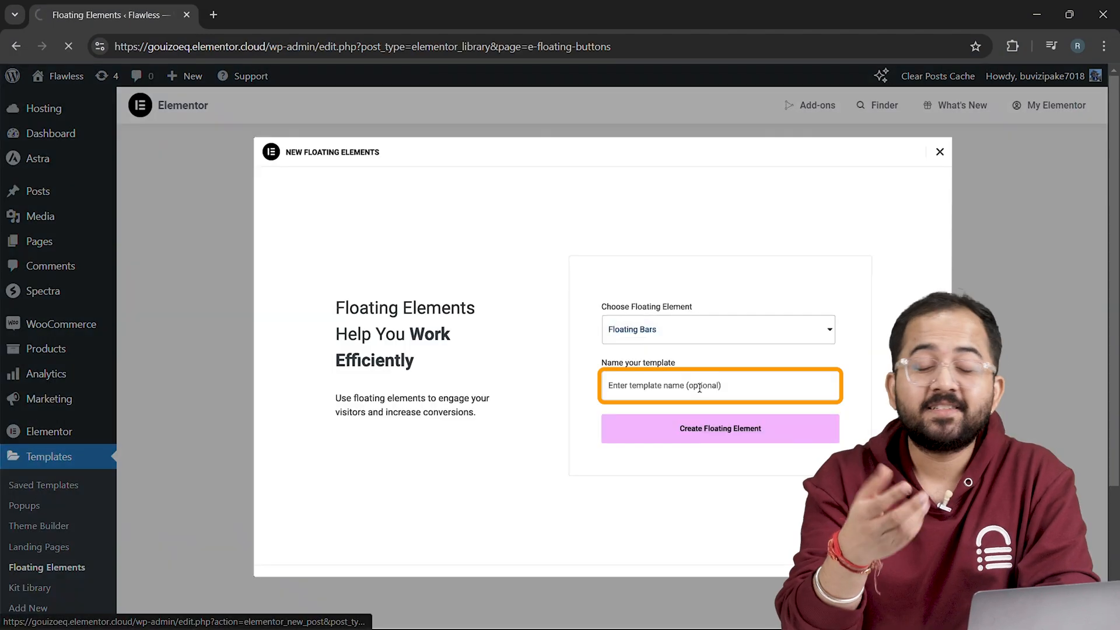
left_click(720, 385)
type("Floatbars1")
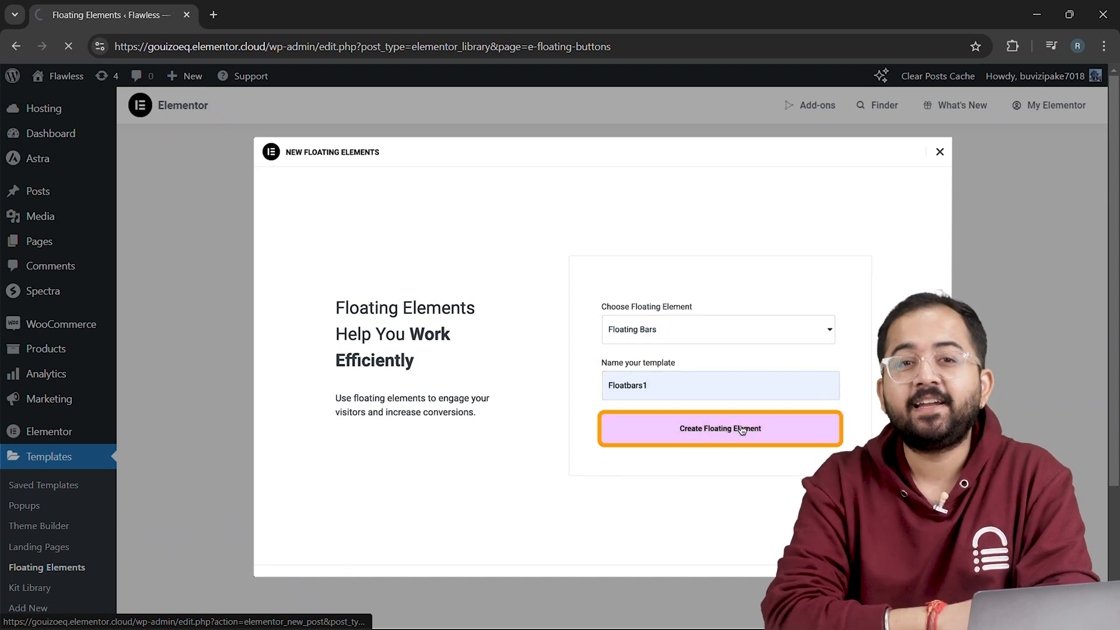
left_click(720, 428)
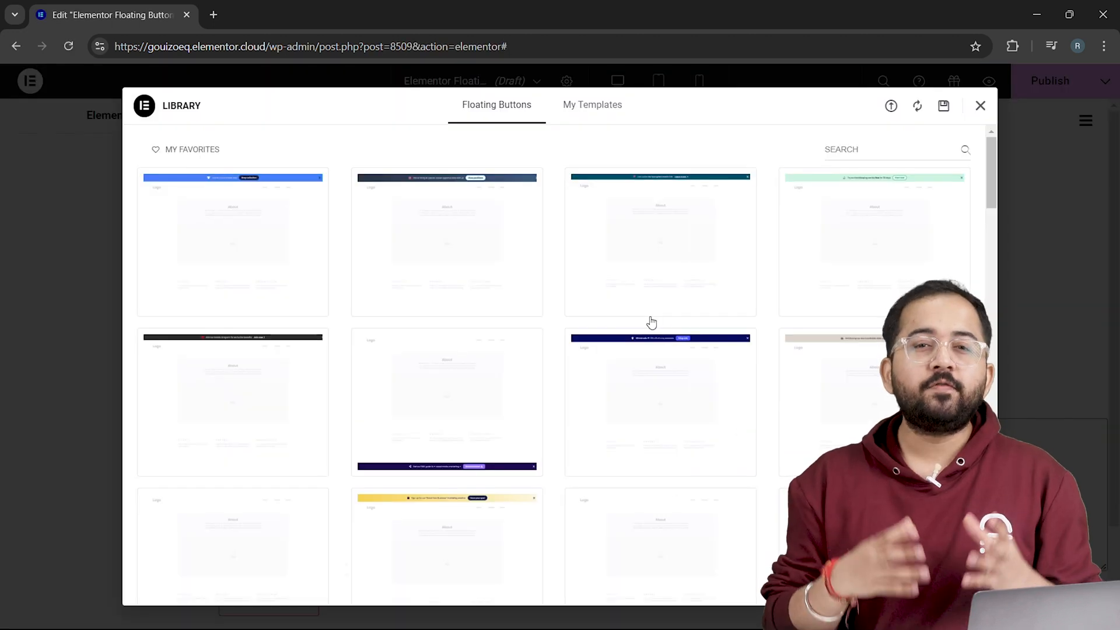
Pick the scrolling quote ticker bar design from the library and insert it
scroll("down", 3)
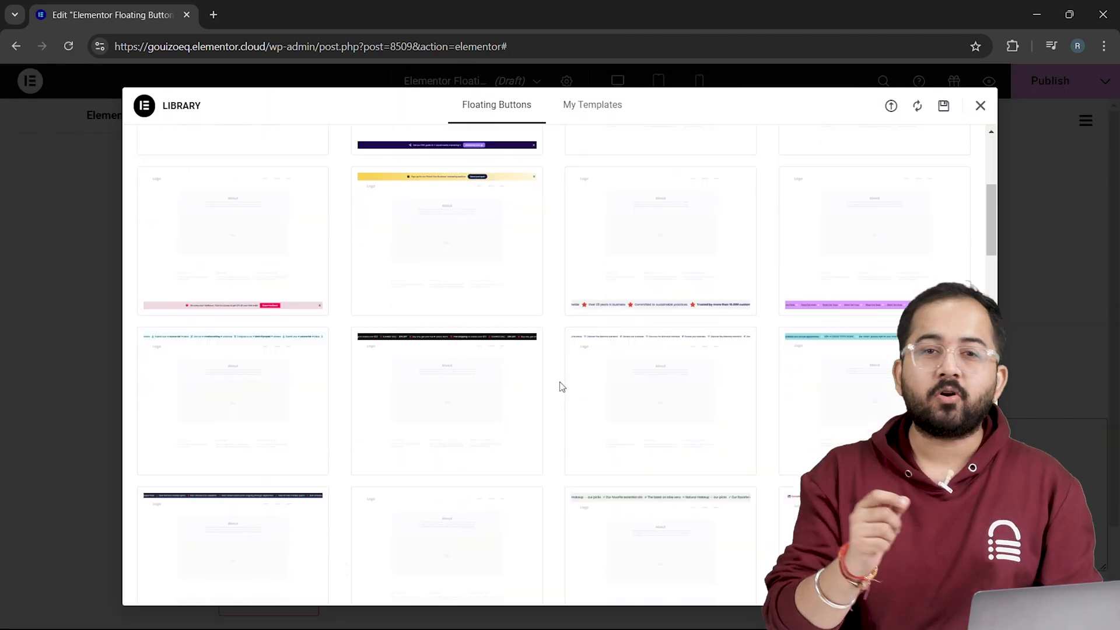
scroll("down", 3)
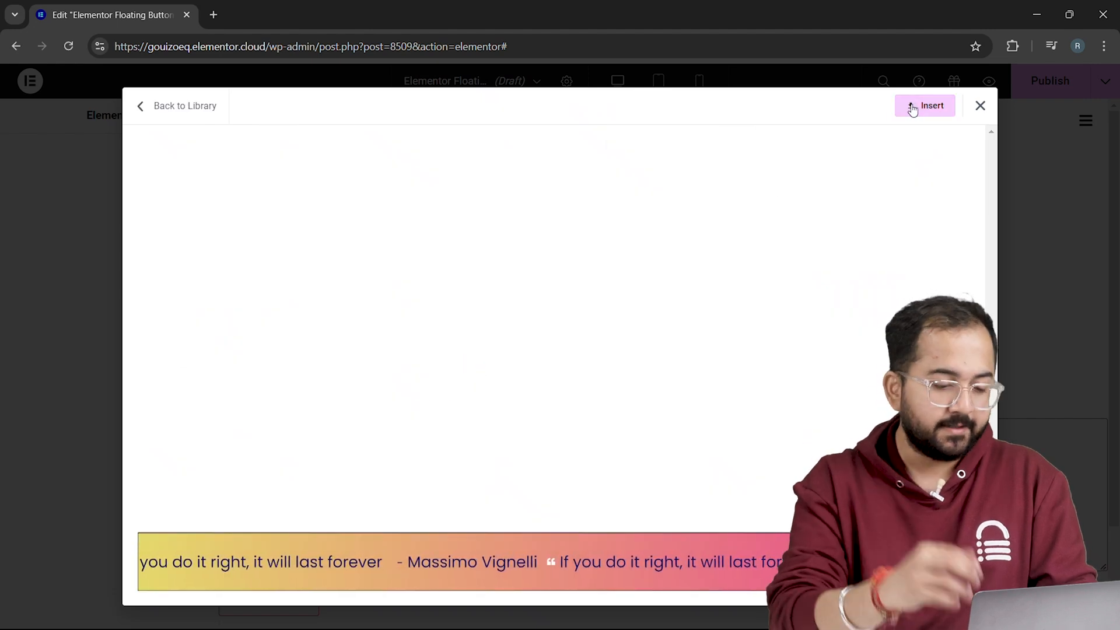
left_click(925, 106)
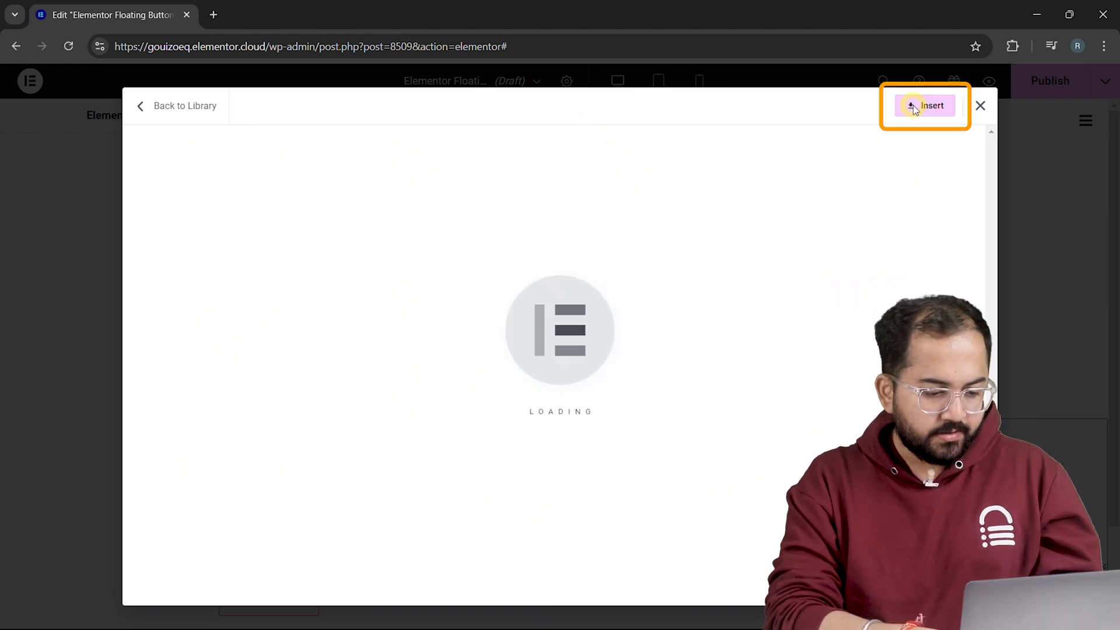
left_click(930, 106)
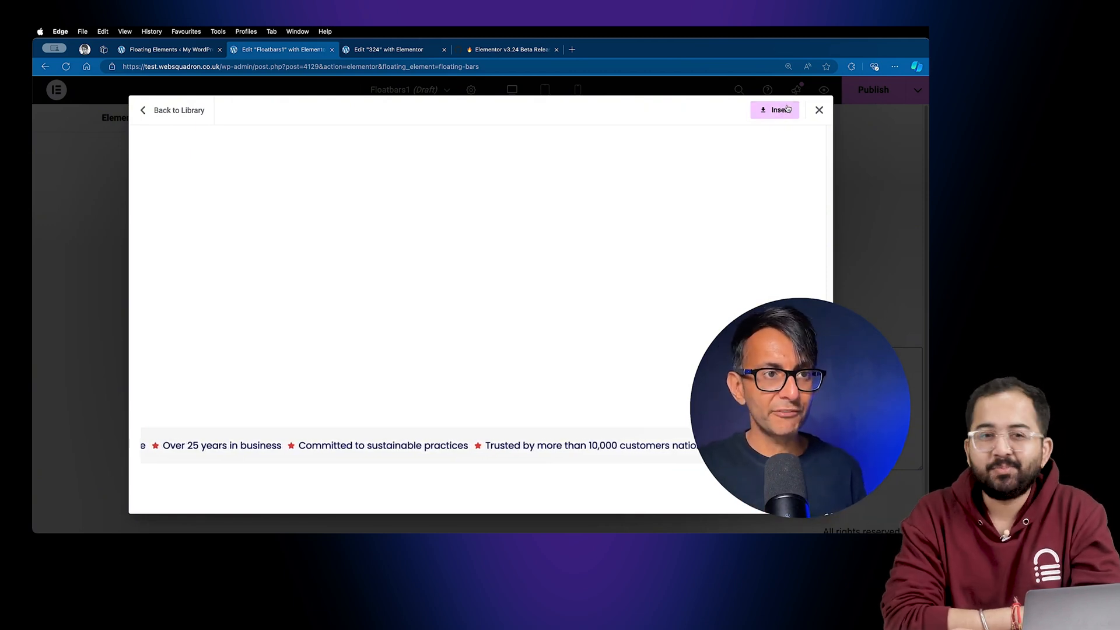
Insert the ticker bar and edit its first headline to 'Wow - Over 25 years in business'
left_click(777, 110)
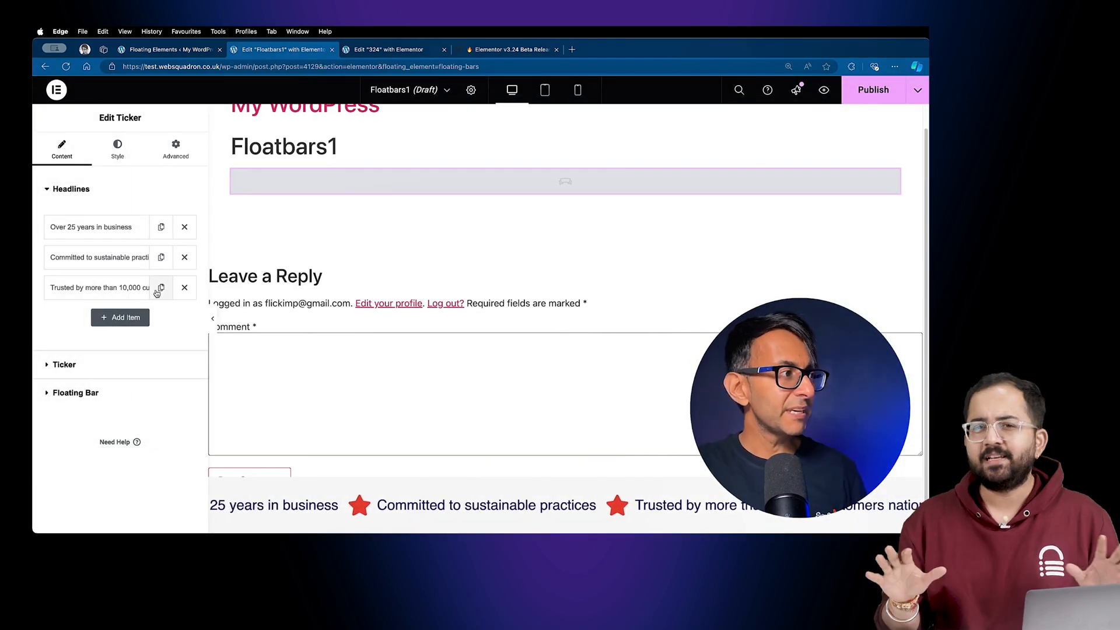
left_click(93, 227)
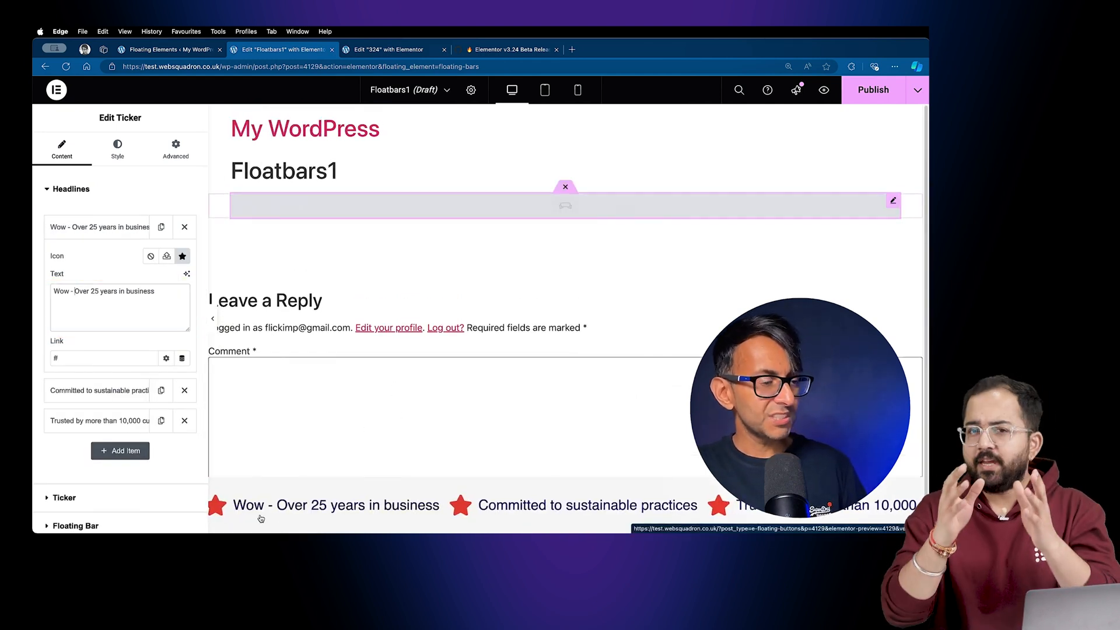
left_click(63, 217)
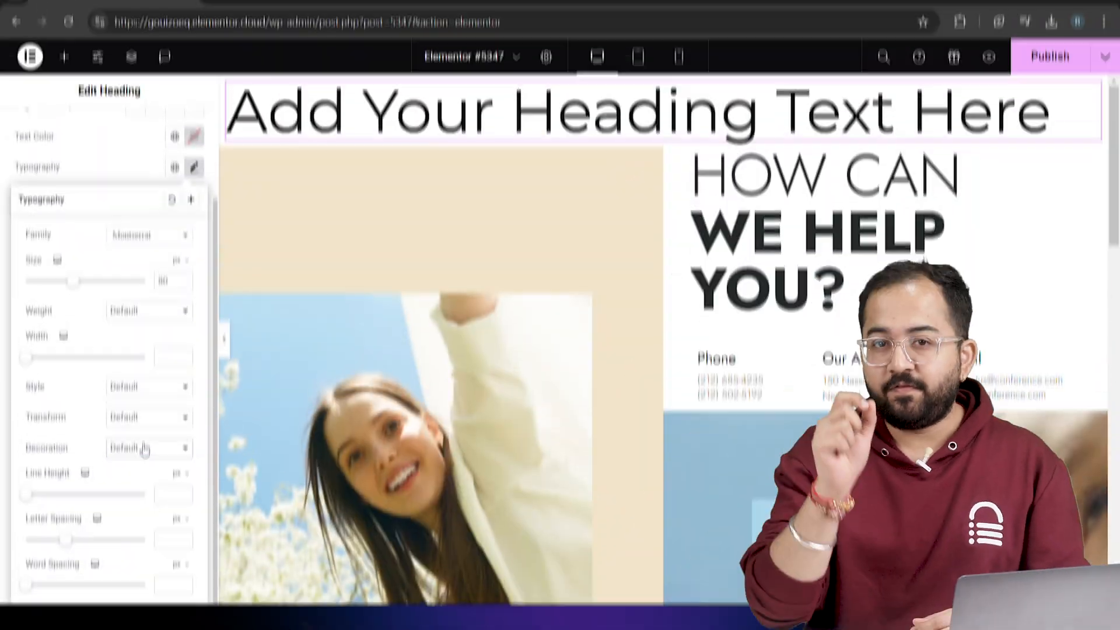
Choose a different weight, such as 100 (Thin), for the Montserrat heading
left_click(149, 335)
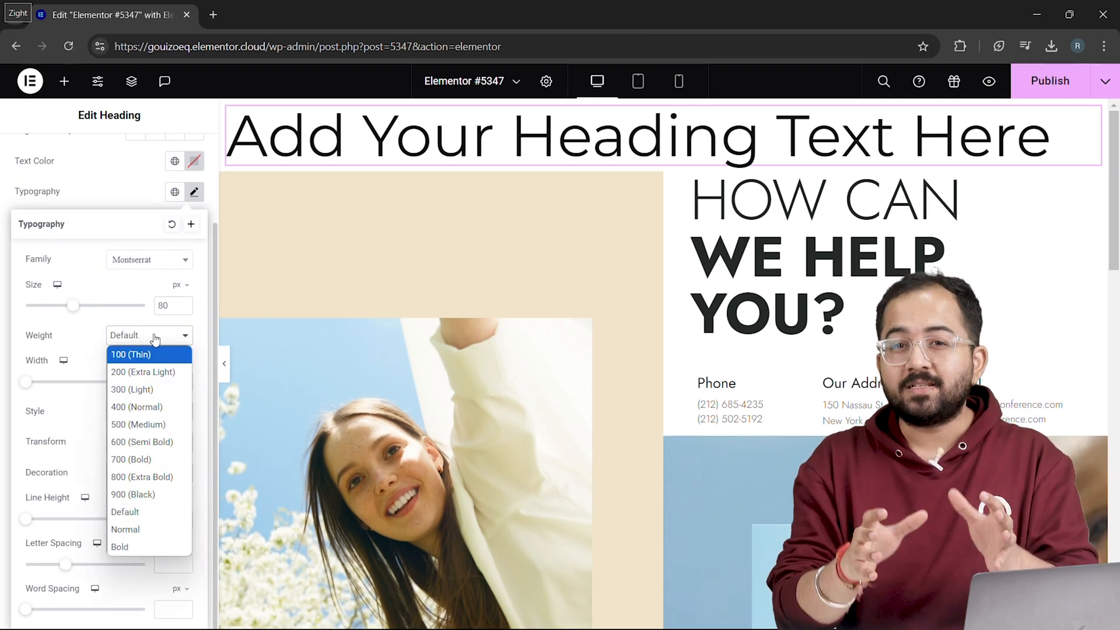
left_click(148, 334)
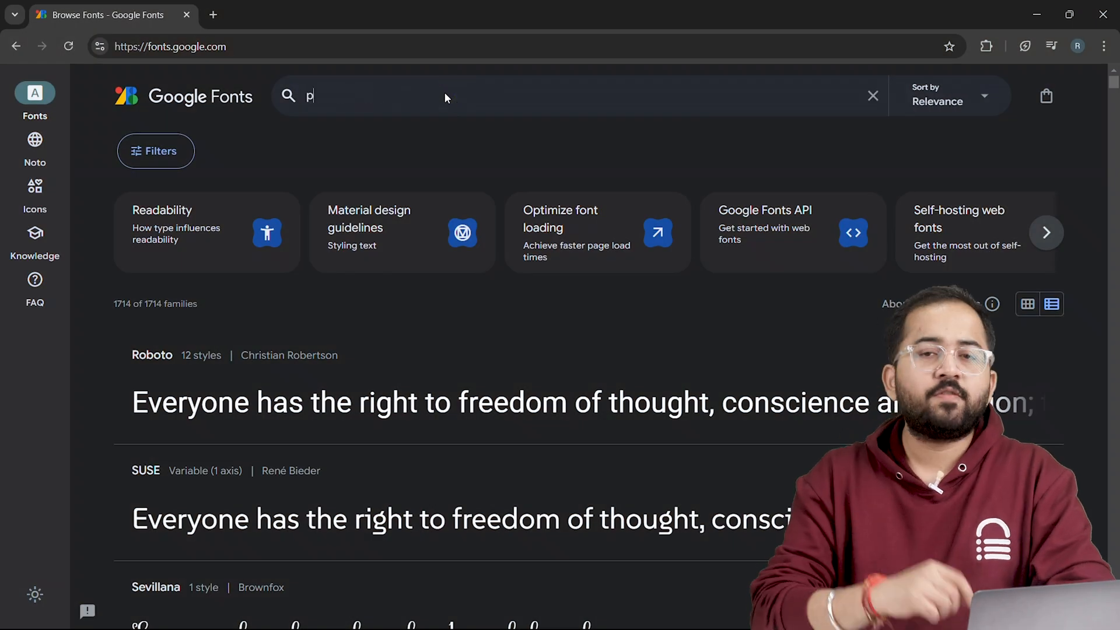
Search Google Fonts for Poppins, then for the Montserrat family
type("oppins")
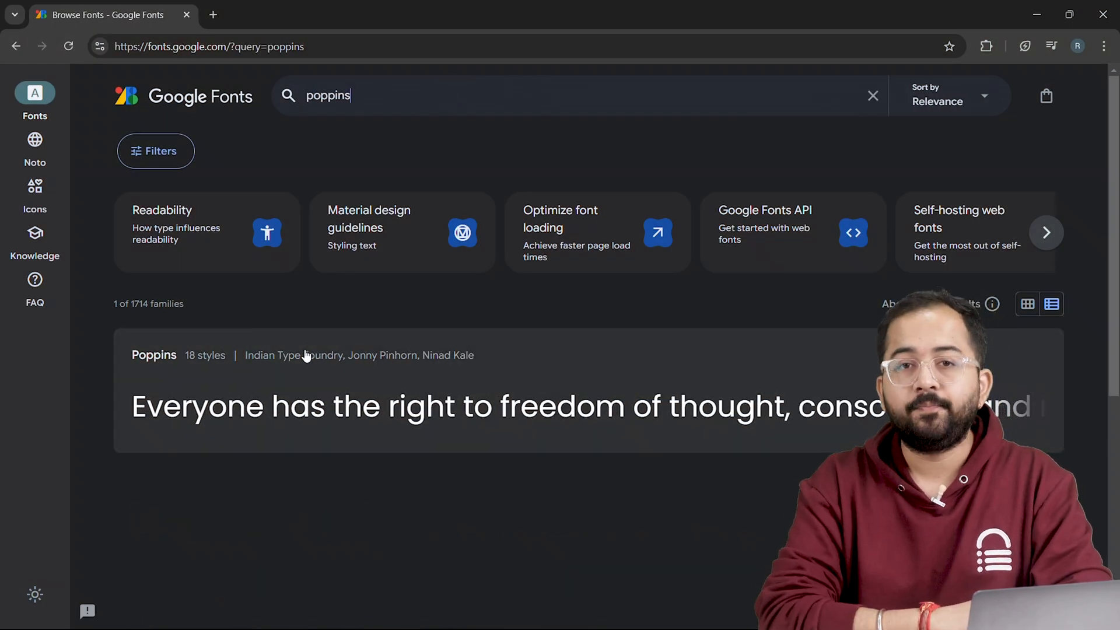
type("Montserrat")
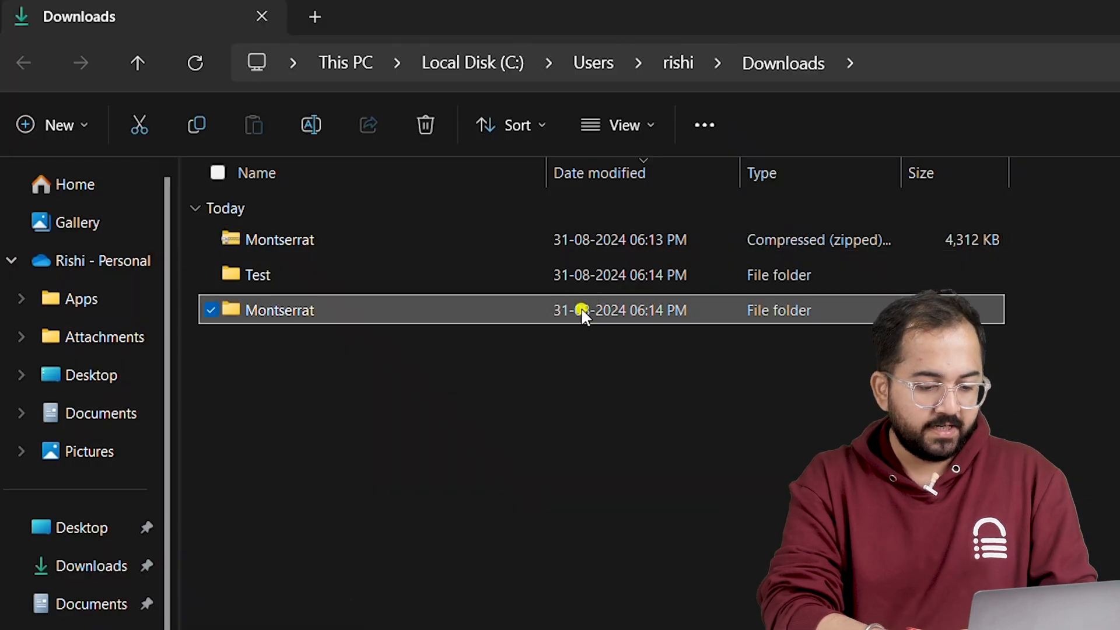
Select Montserrat-VariableFont_wght.ttf inside the extracted Montserrat folder
double_click(279, 310)
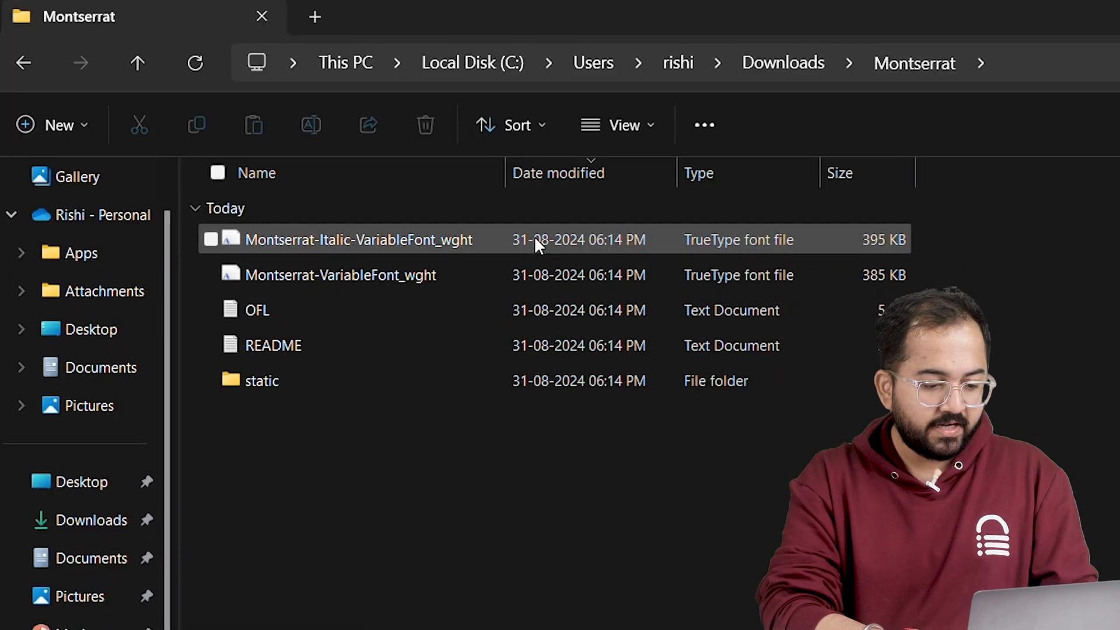
left_click(340, 275)
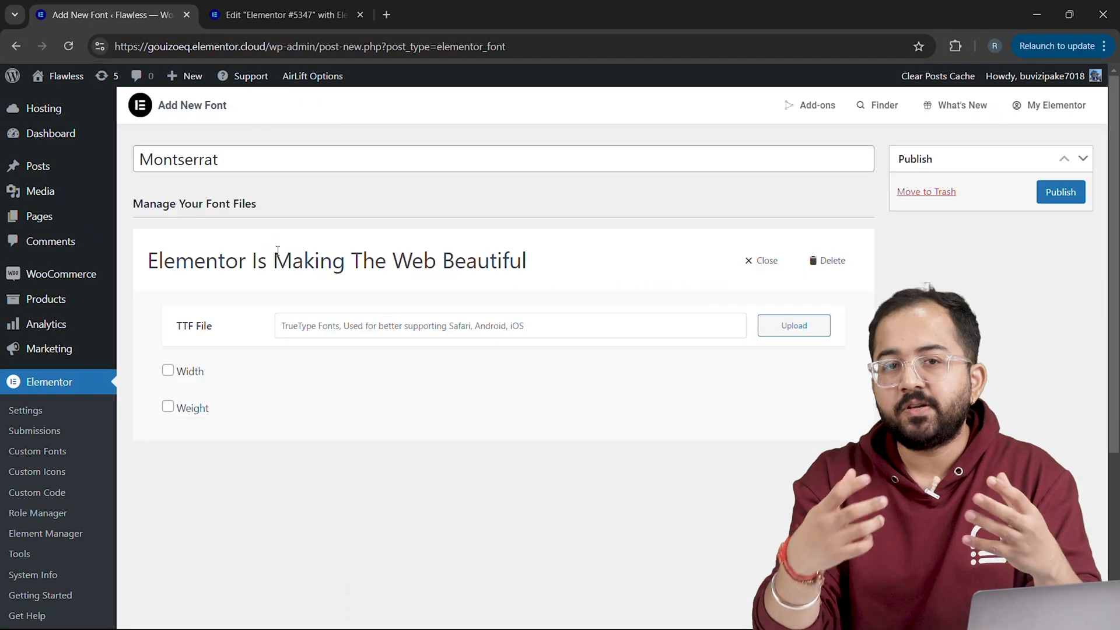
Upload the variable TTF and set a weight range of 100 to 1000, leaving width off
left_click(794, 325)
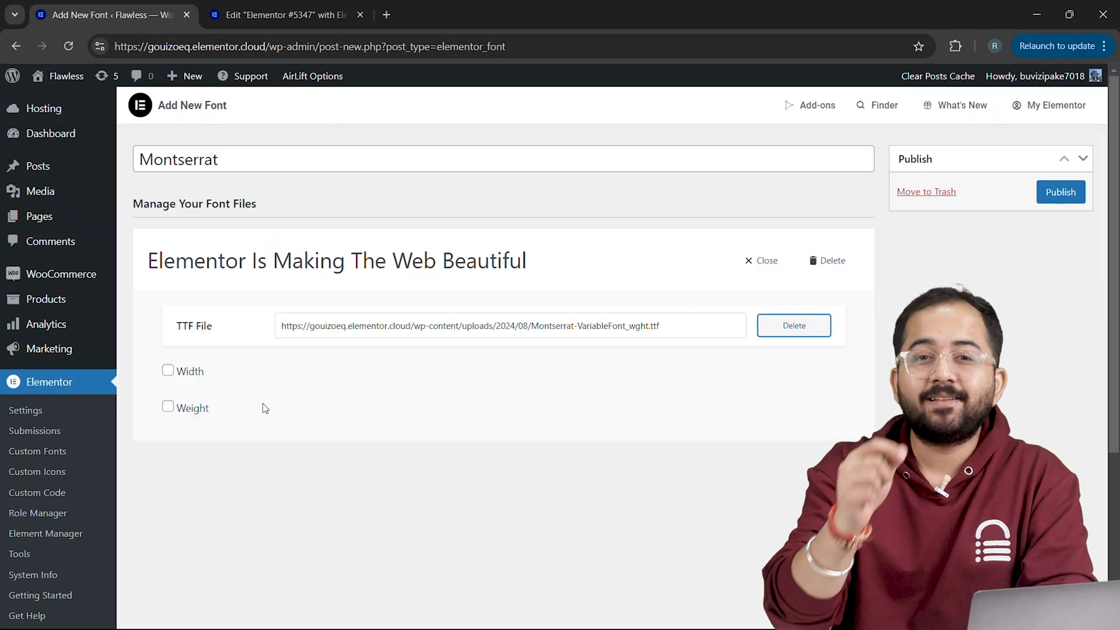
left_click(168, 406)
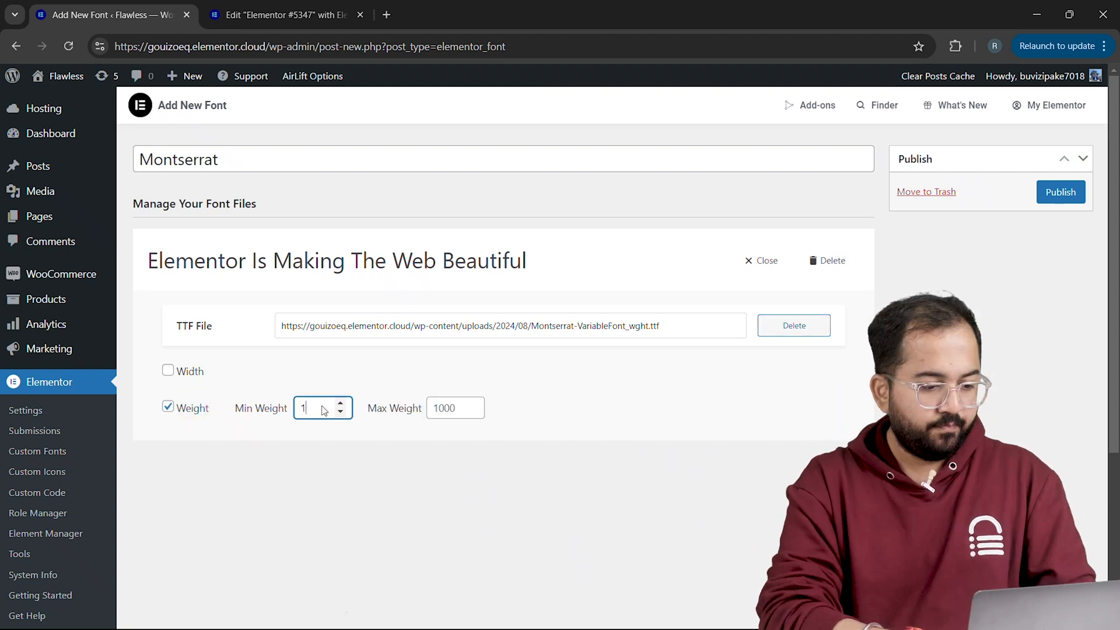
left_click(455, 409)
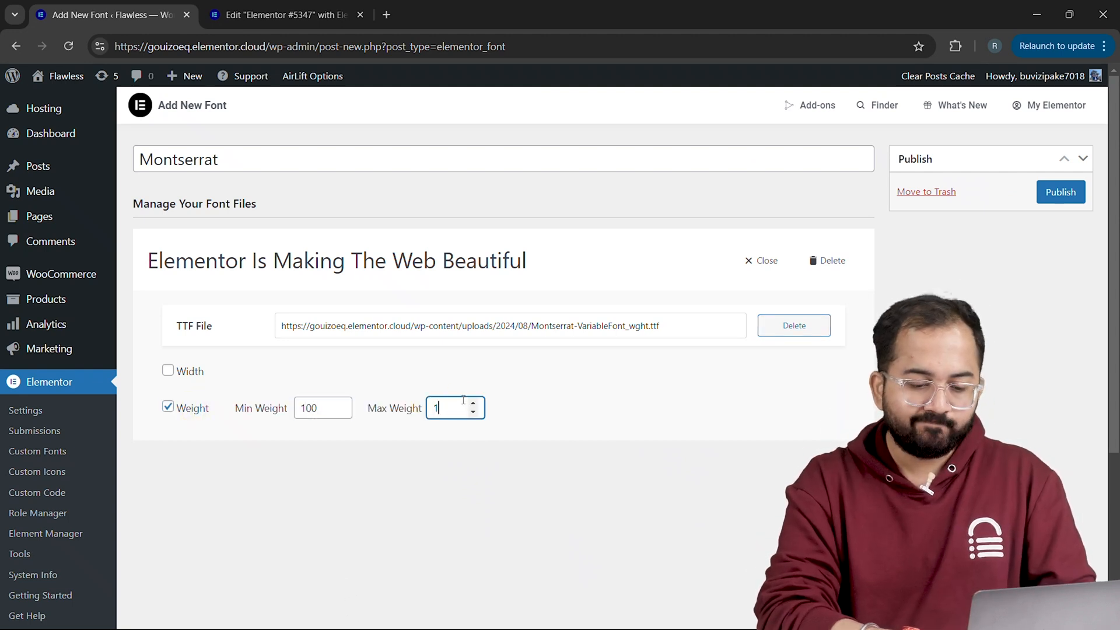
type("000")
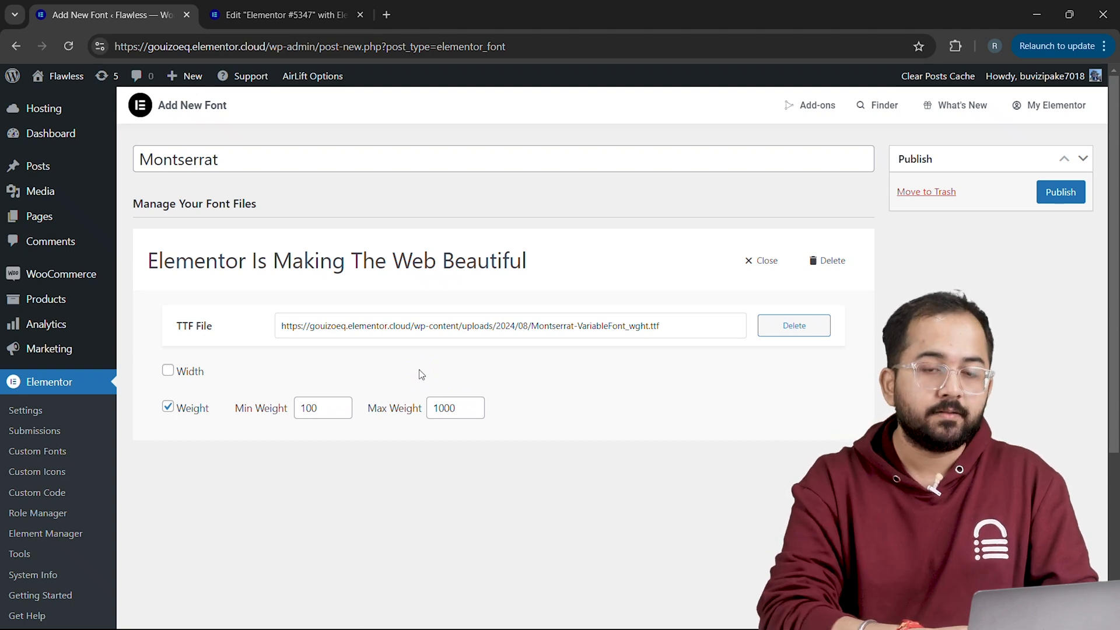
left_click(168, 370)
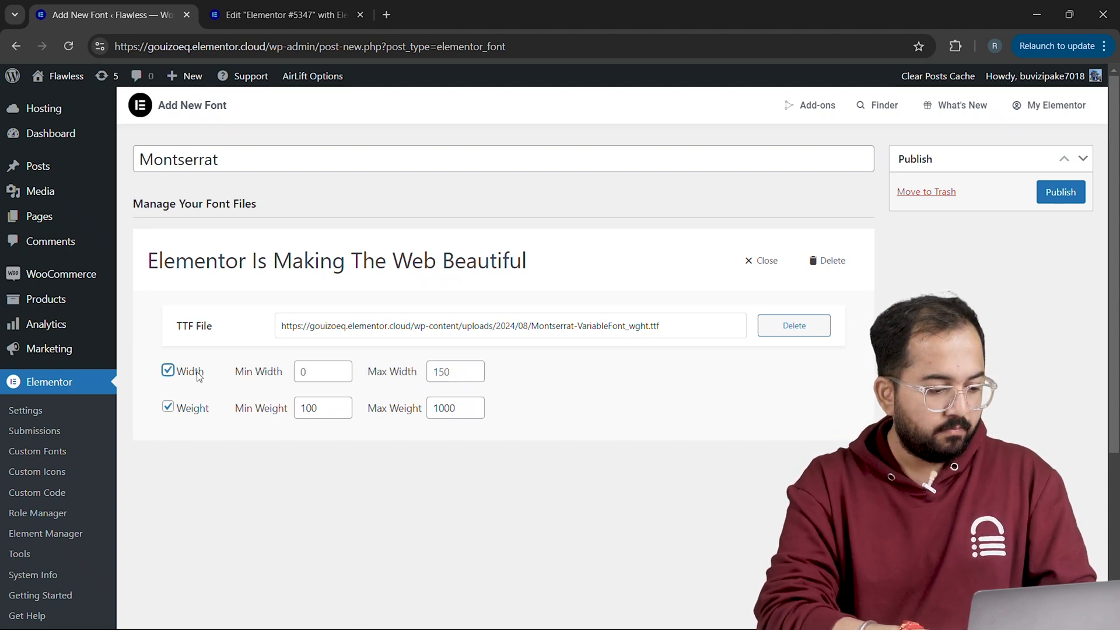
left_click(168, 370)
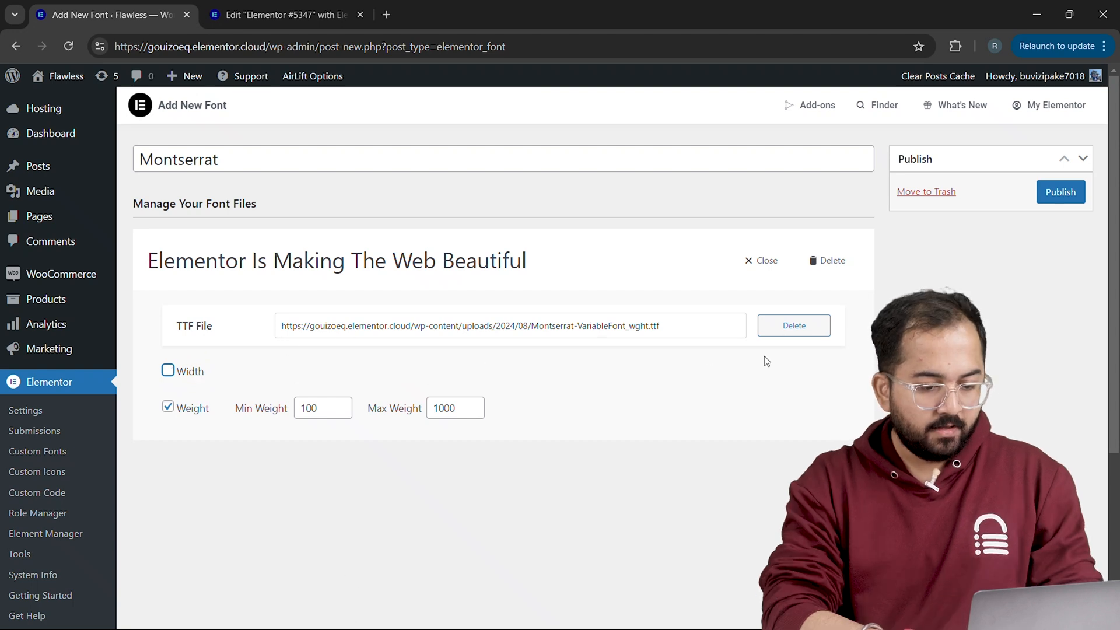
Publish the Montserrat custom font
left_click(1061, 191)
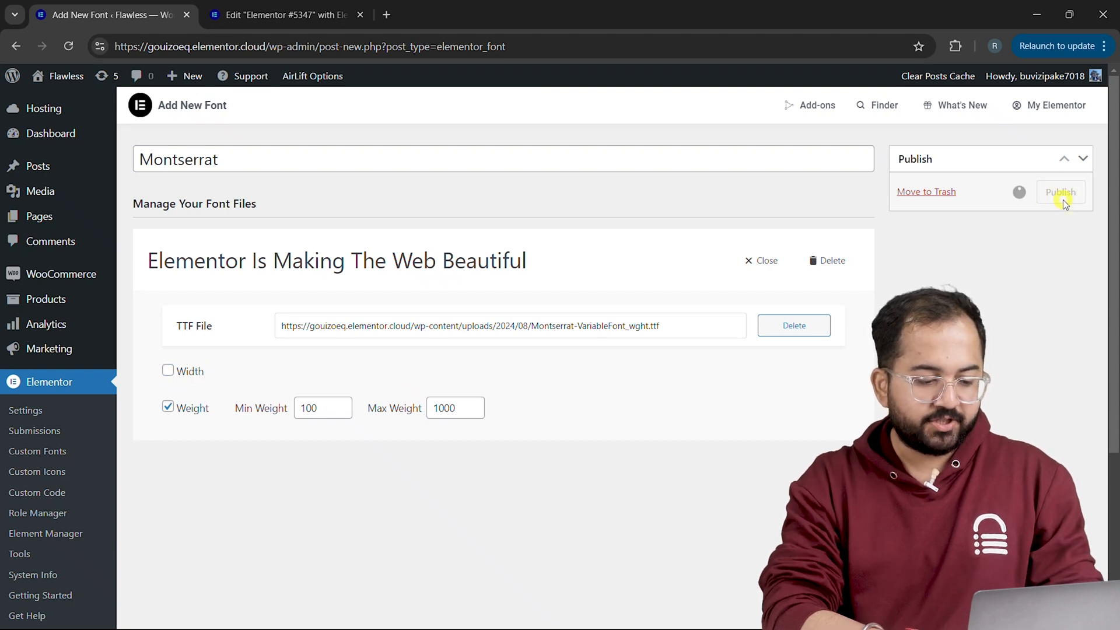
left_click(1061, 192)
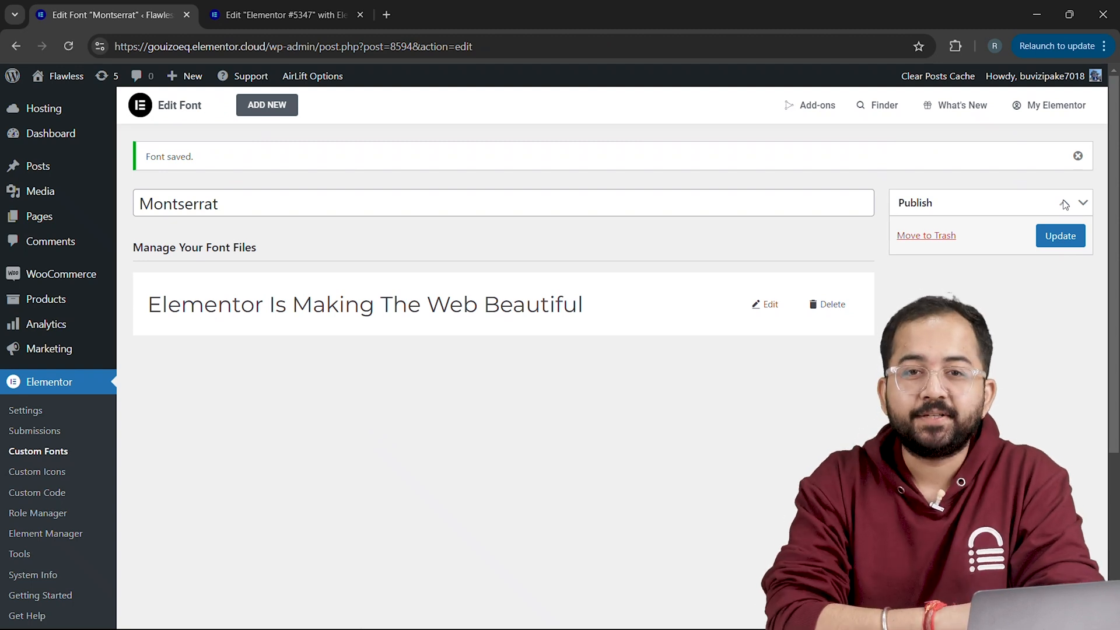
Apply the uploaded Montserrat family to the heading and try its weight slider
left_click(282, 14)
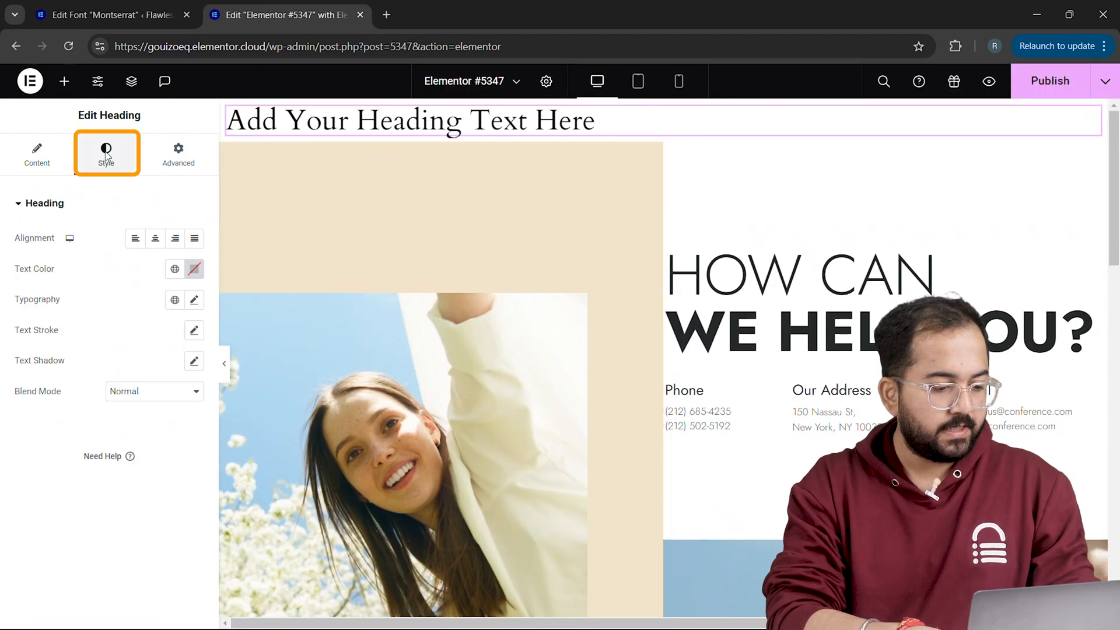
left_click(194, 300)
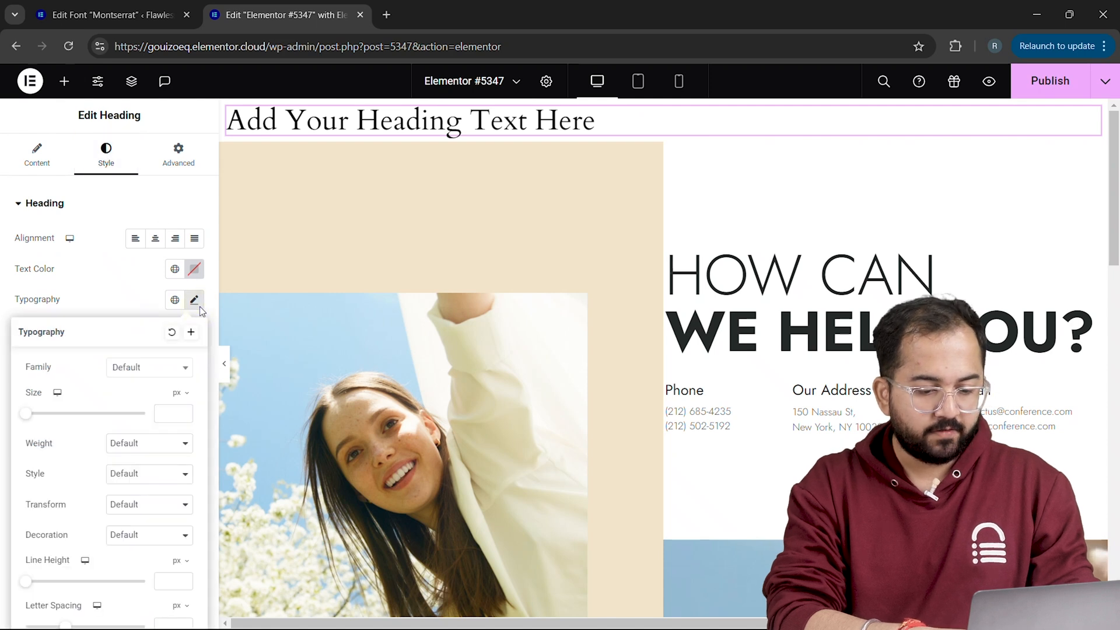
left_click(148, 367)
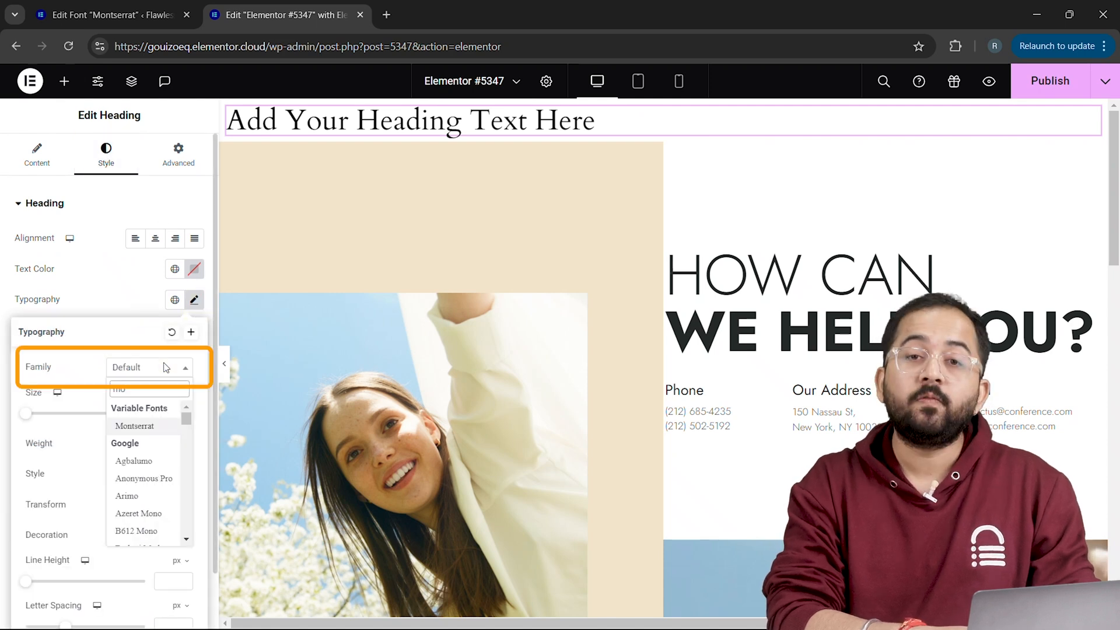
left_click(134, 425)
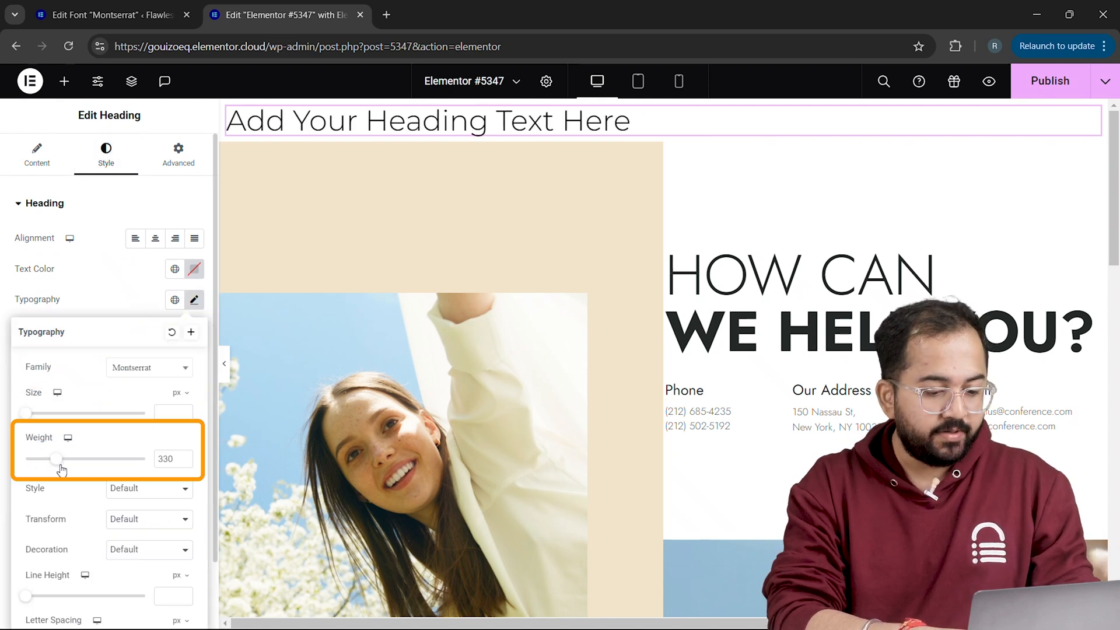
left_click_drag(58, 458, 147, 458)
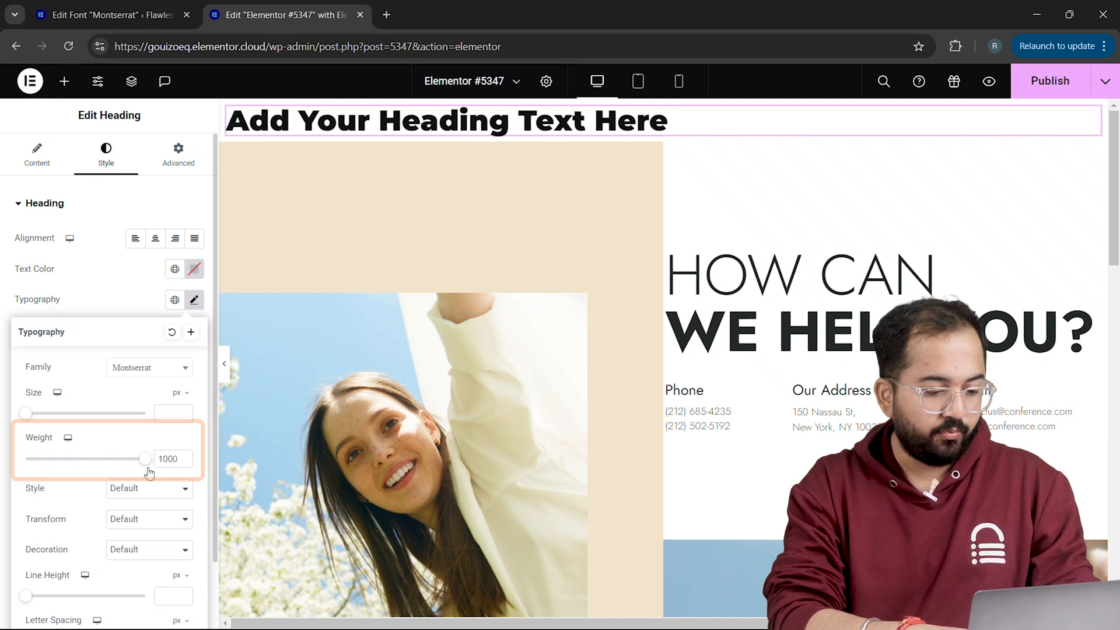
left_click_drag(147, 459, 68, 459)
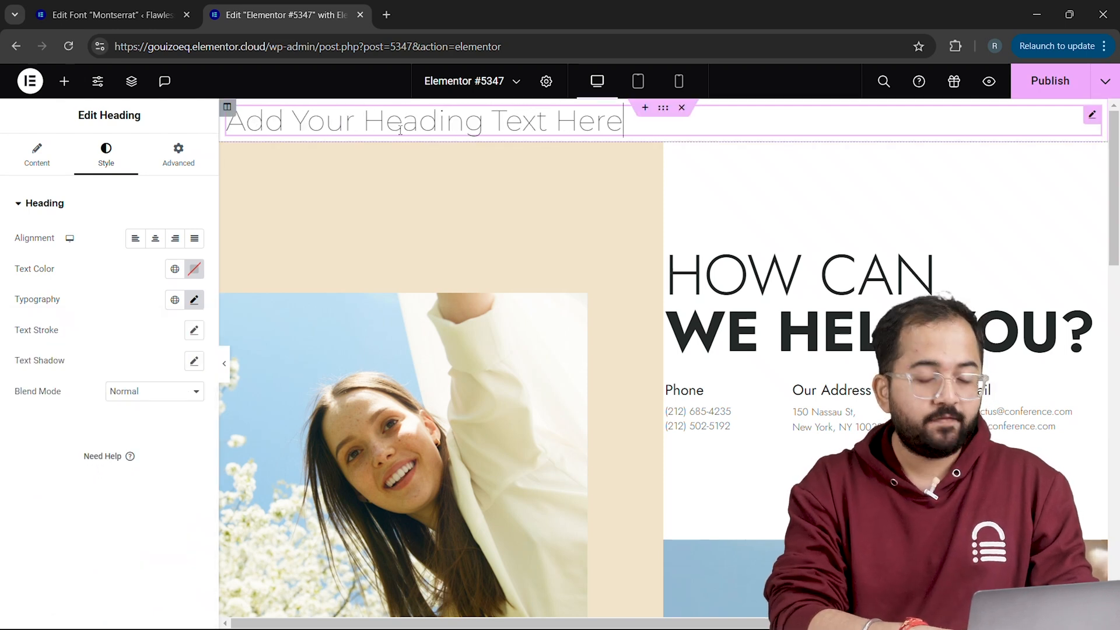
Give the duplicated headings progressively heavier weights from thinnest to heaviest
left_click(36, 154)
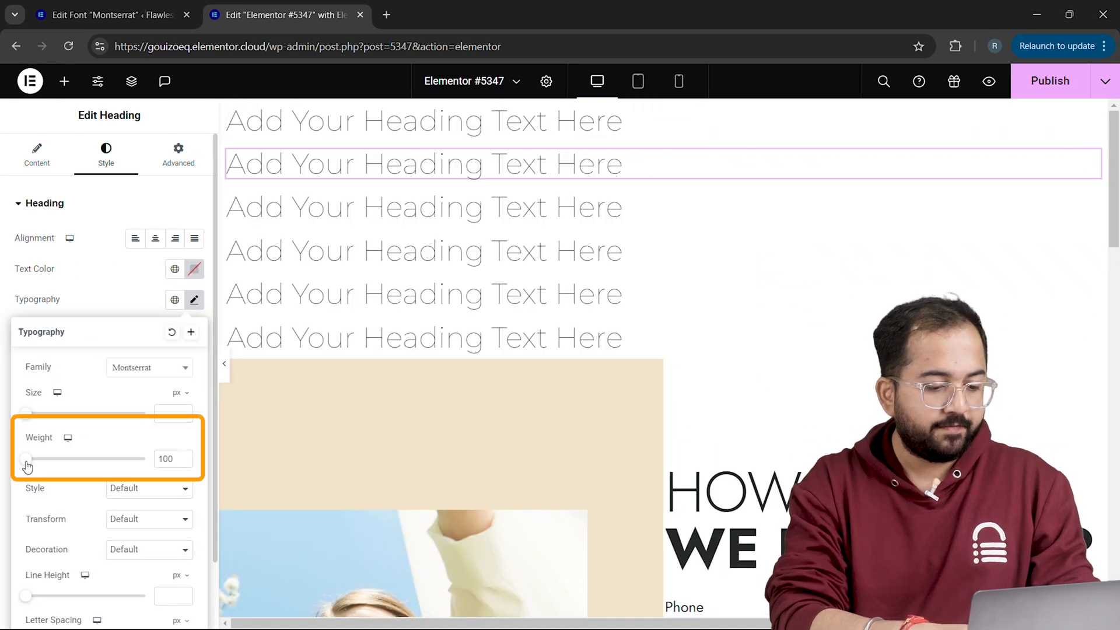
left_click_drag(27, 459, 43, 458)
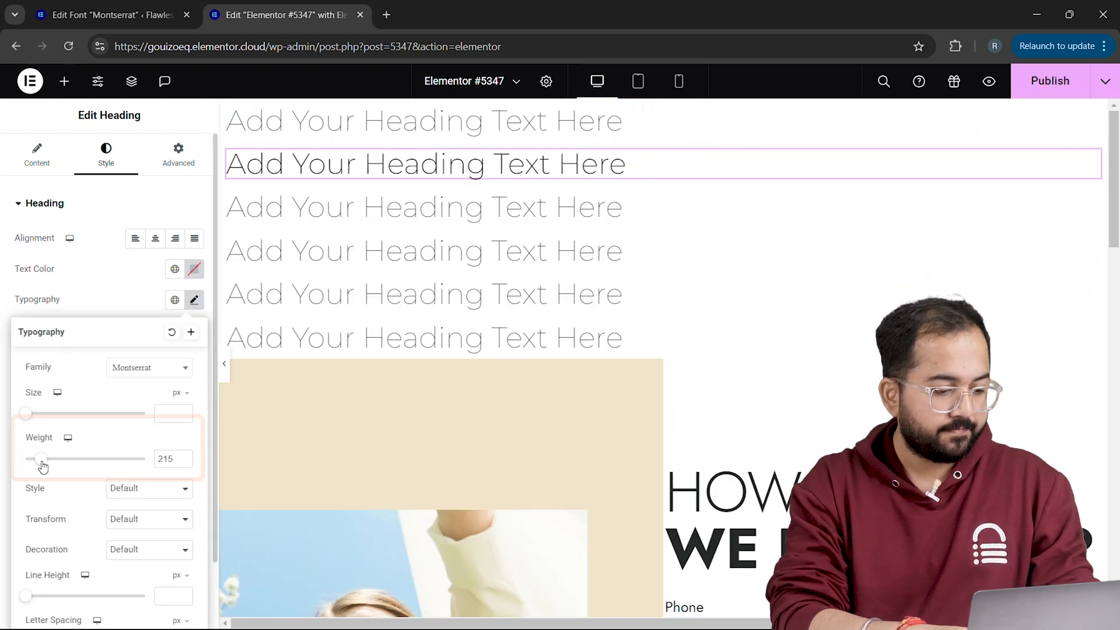
left_click_drag(43, 458, 147, 458)
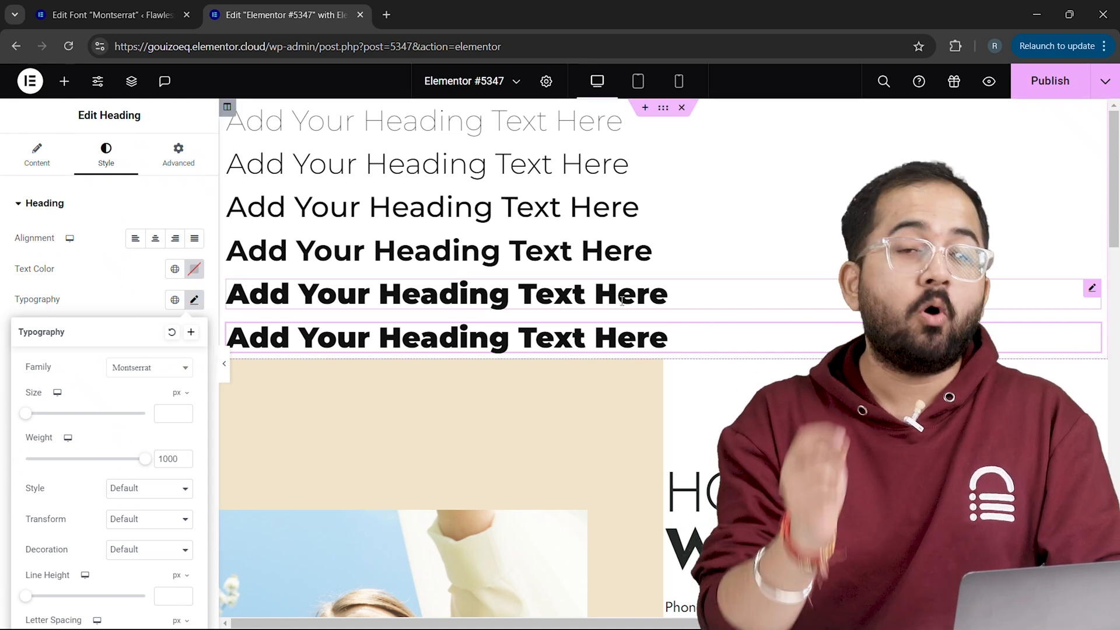